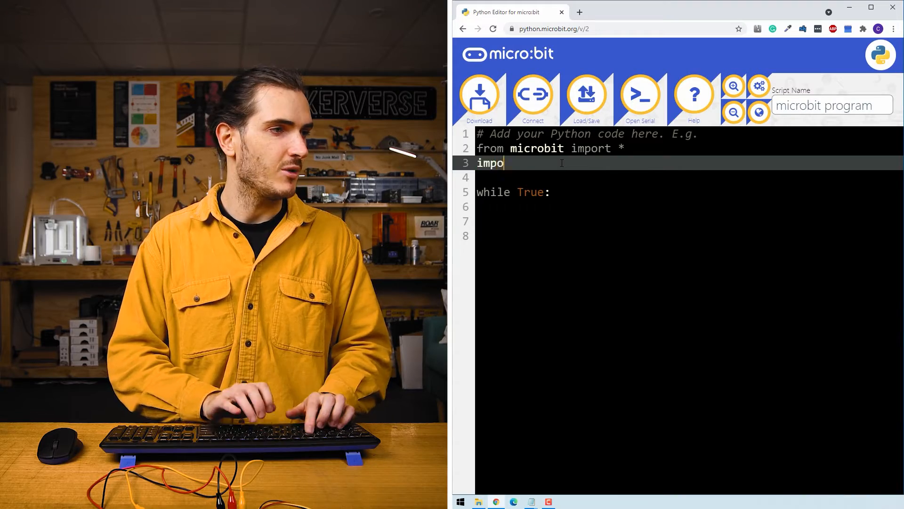
Import neopixel and define numLeds = 26 above the main loop.
text(rt neopixel)
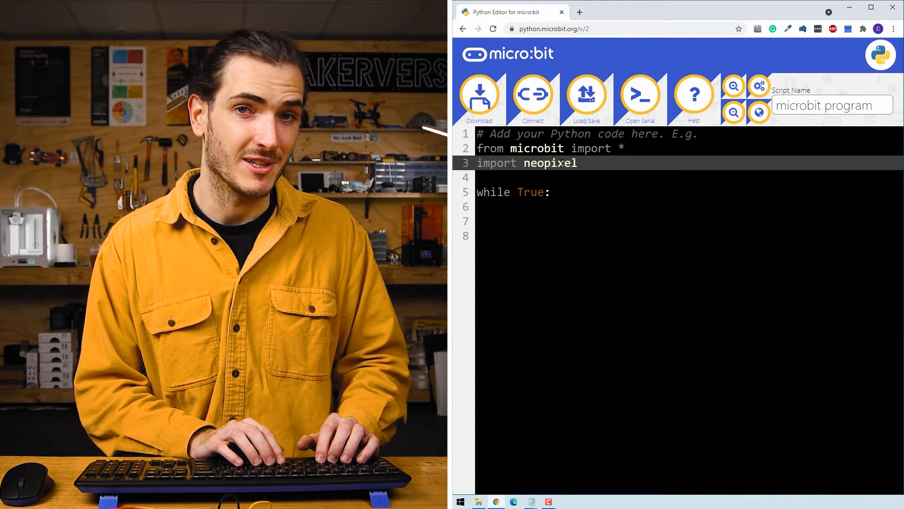
key(Enter)
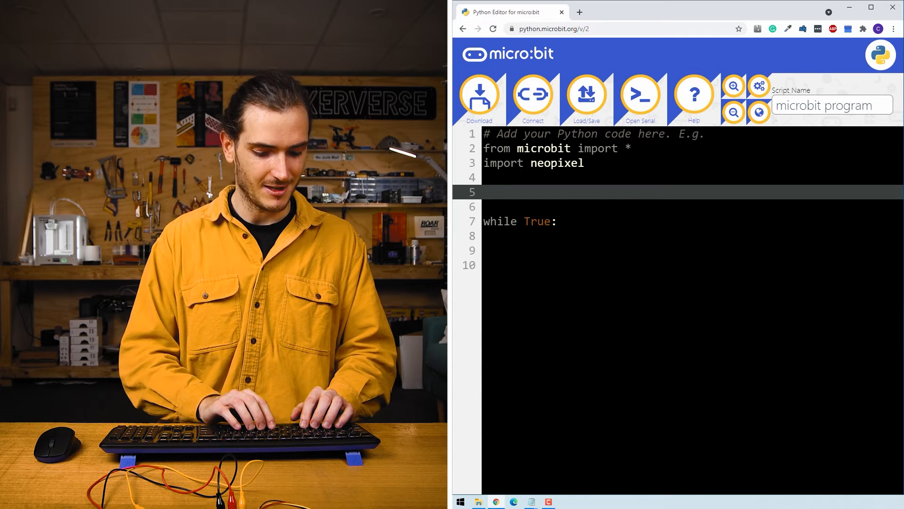
text(numLe)
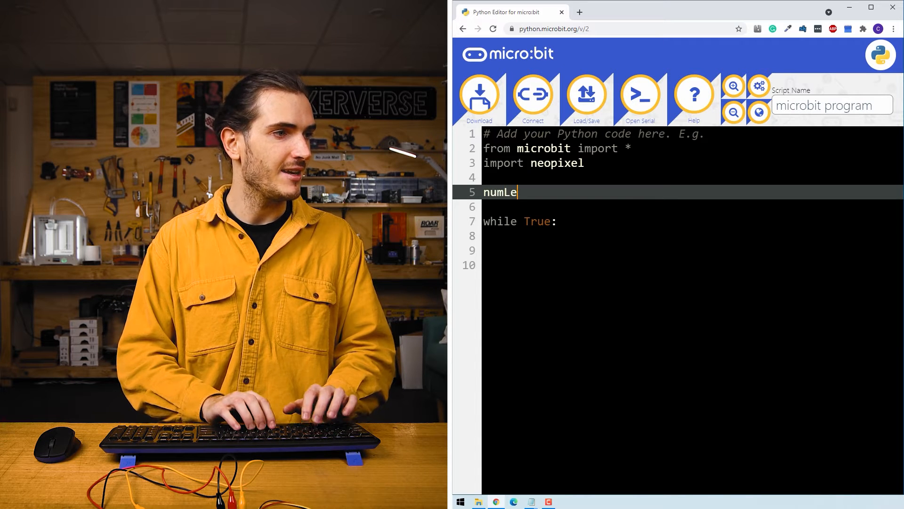
text(ds = 2)
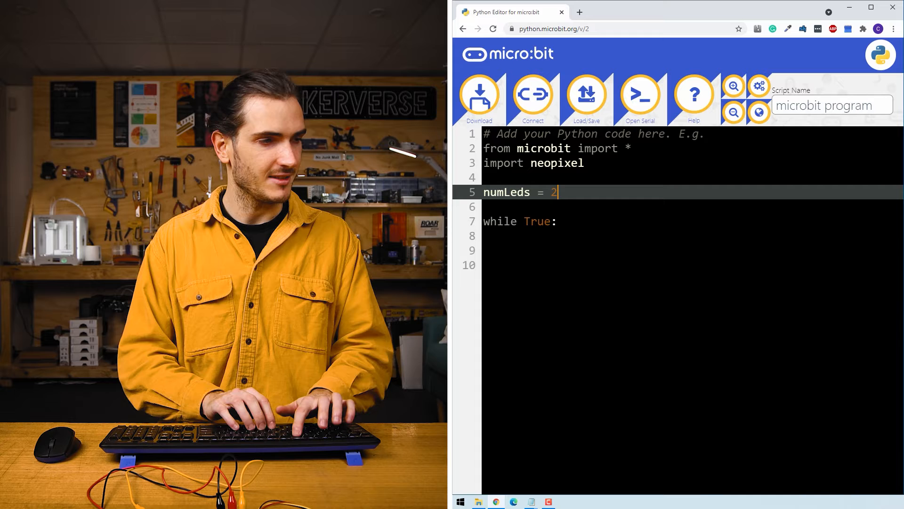
text(6)
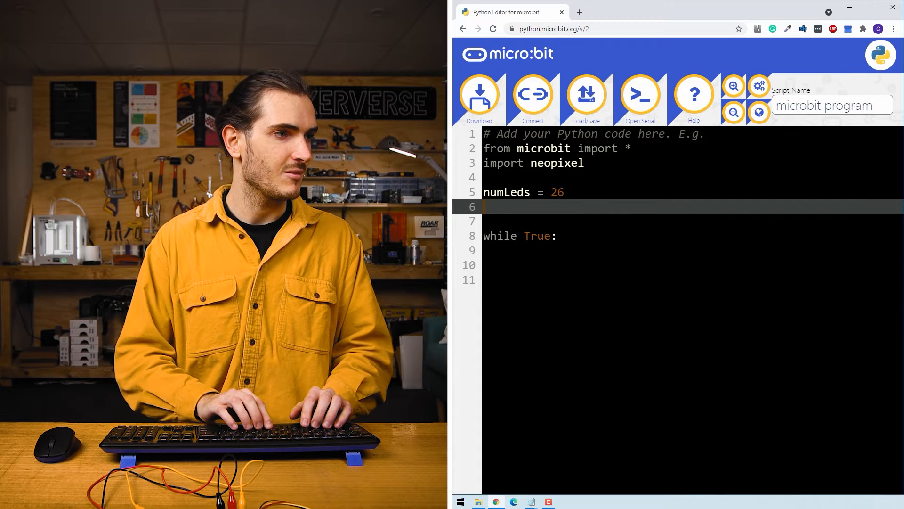
Create the strip rainbow = neopixel.NeoPixel(pin0, numLeds).
text(rainbow =)
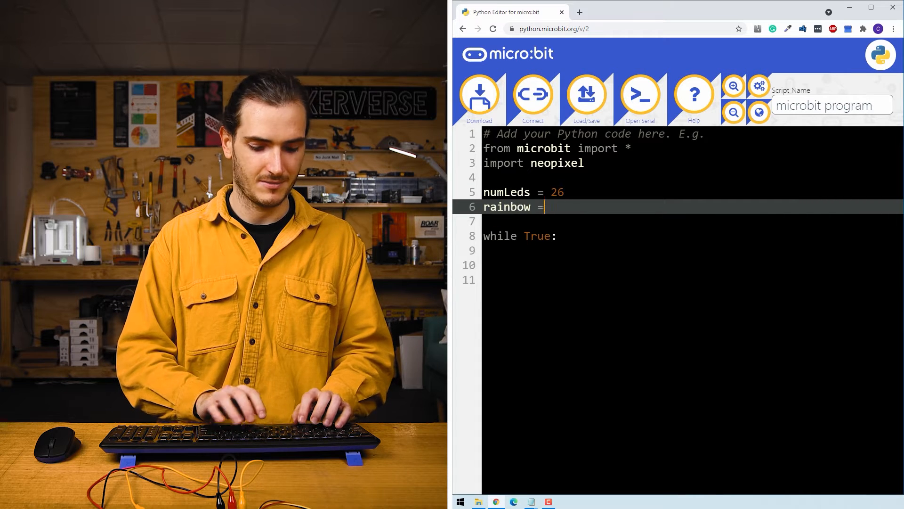
text(neopi)
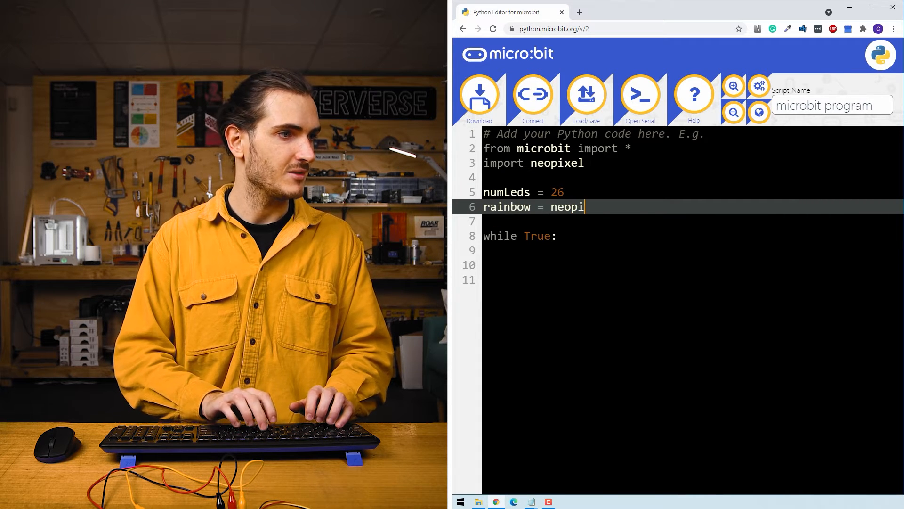
text(xel.Ne)
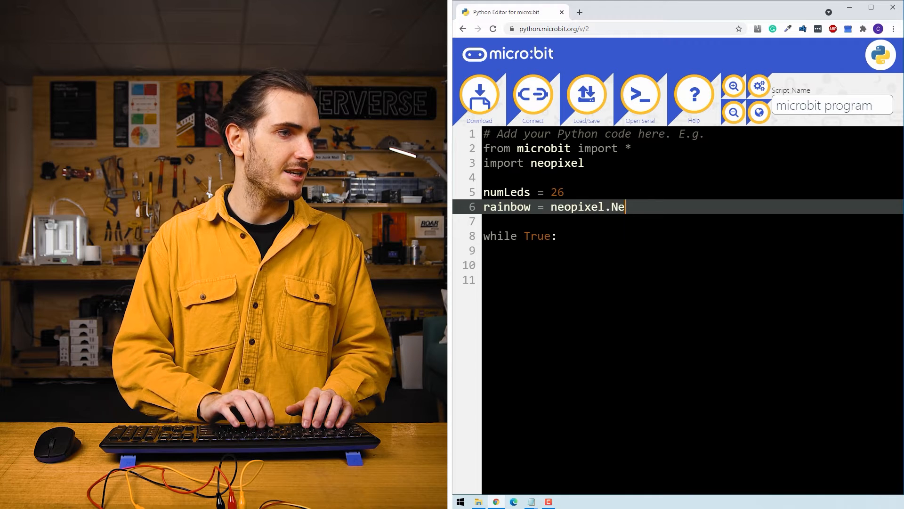
text(oPixel()
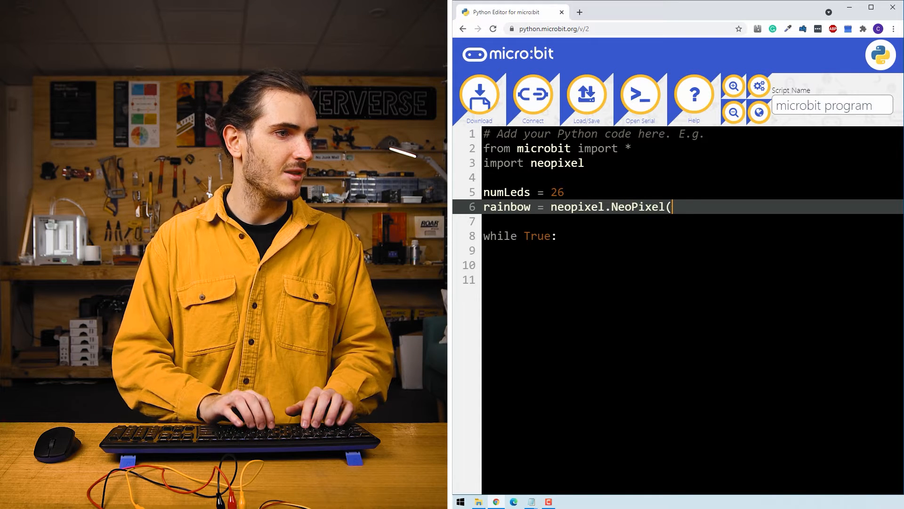
text(pin0, num)
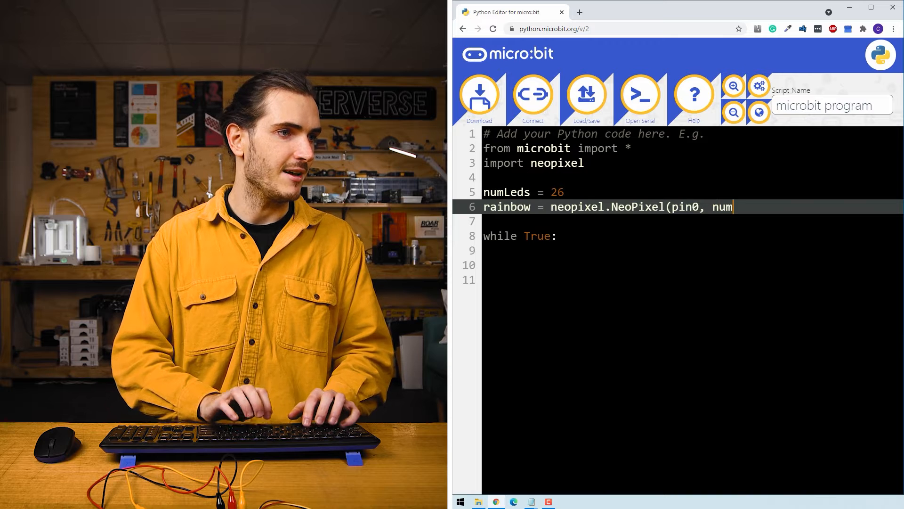
text(Leds))
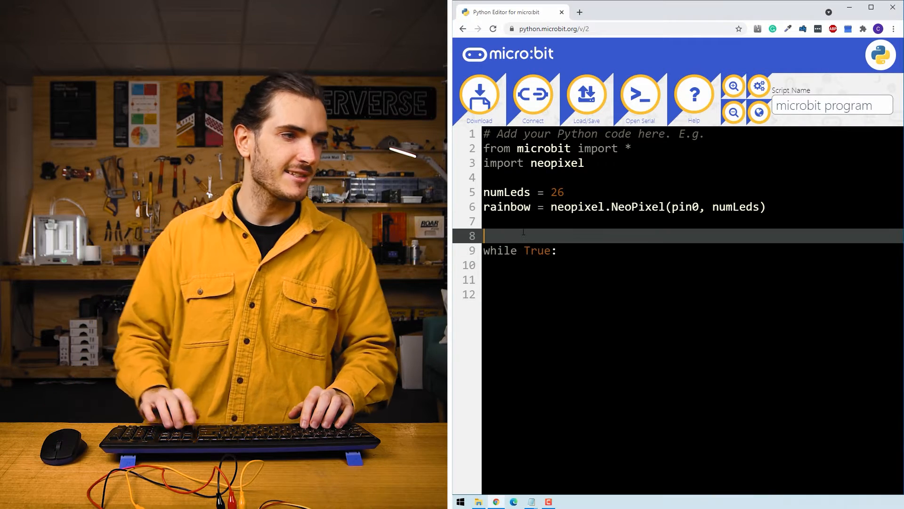
Add headBrightness = 60 between the strip setup and the while True loop.
text(h)
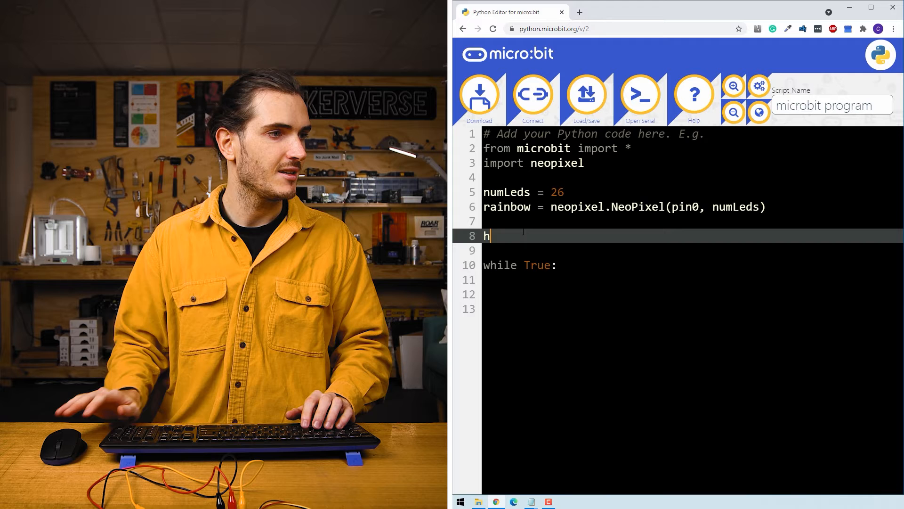
text(eadB)
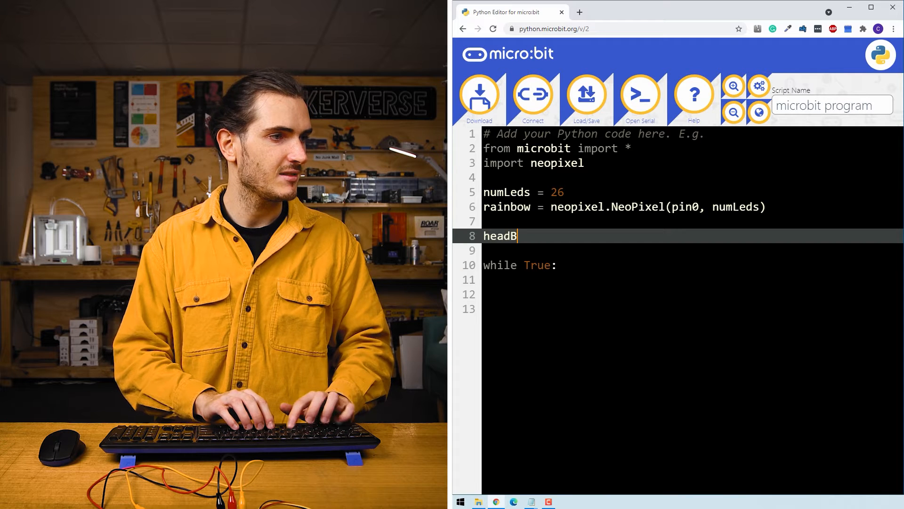
text(rightne)
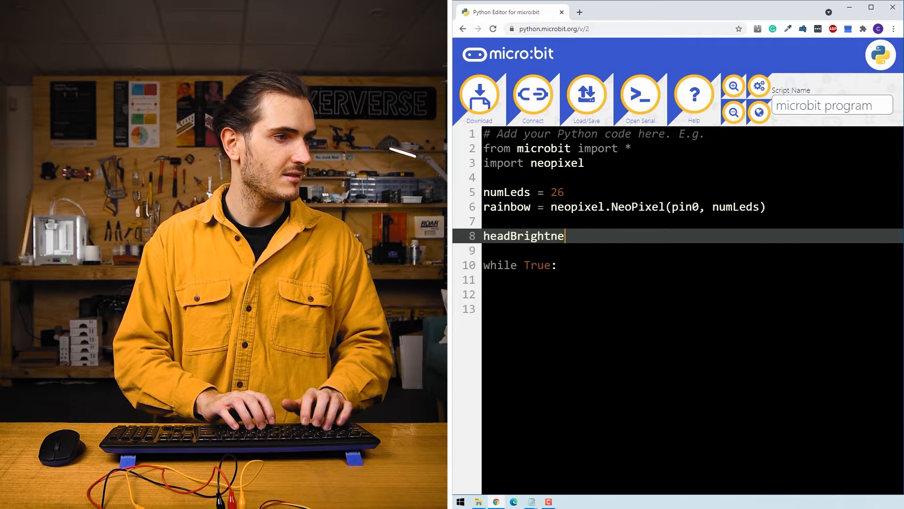
text(ss =)
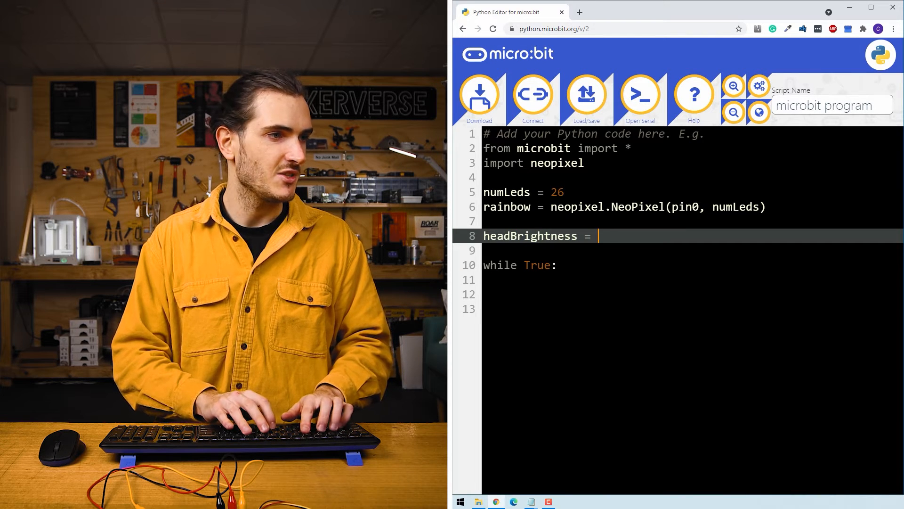
text(60)
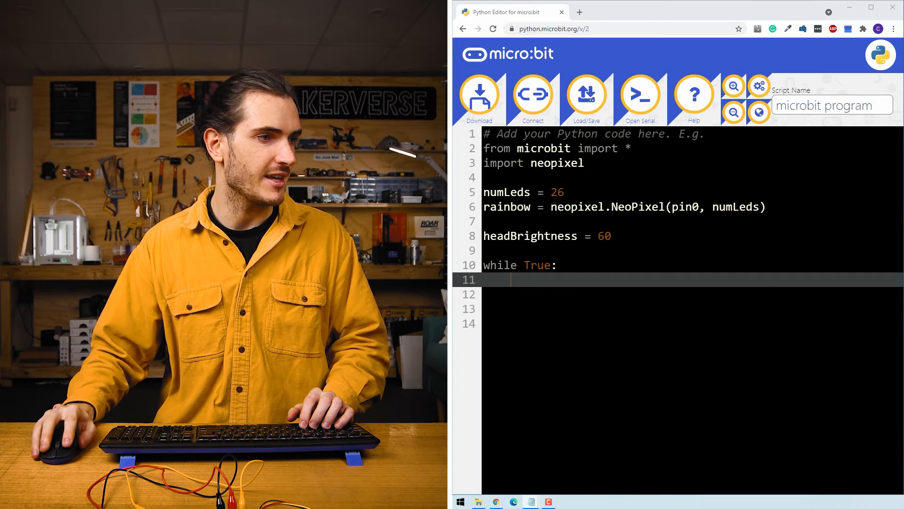
Set val = headBrightness and start a for i in range(0, numLeds) loop.
text(val)
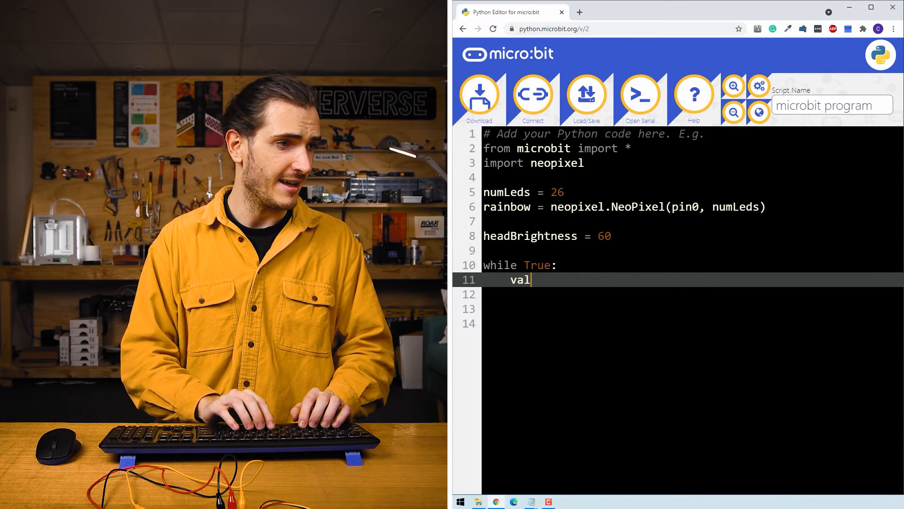
text(= head)
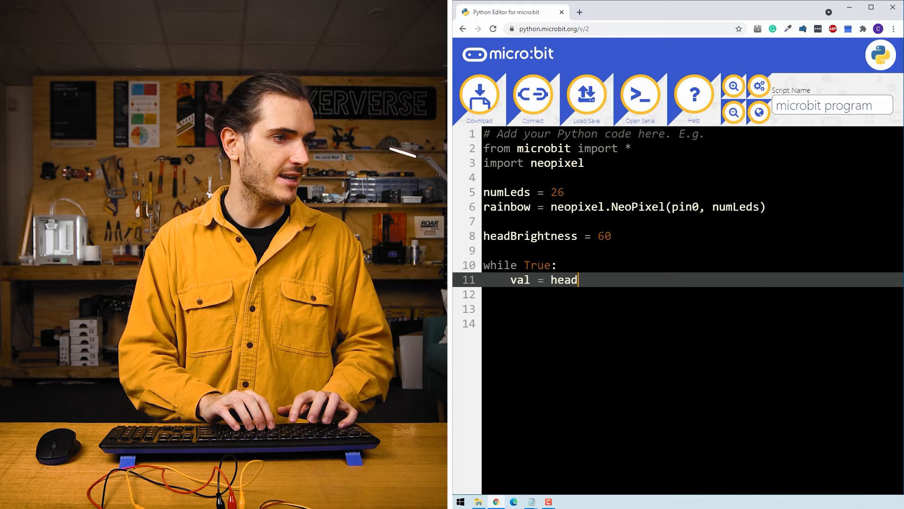
text(Brightness)
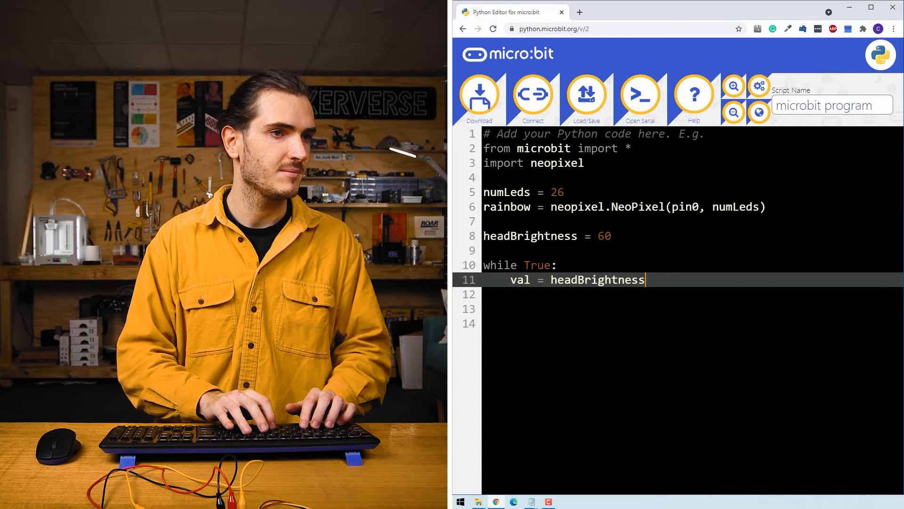
key(Enter)
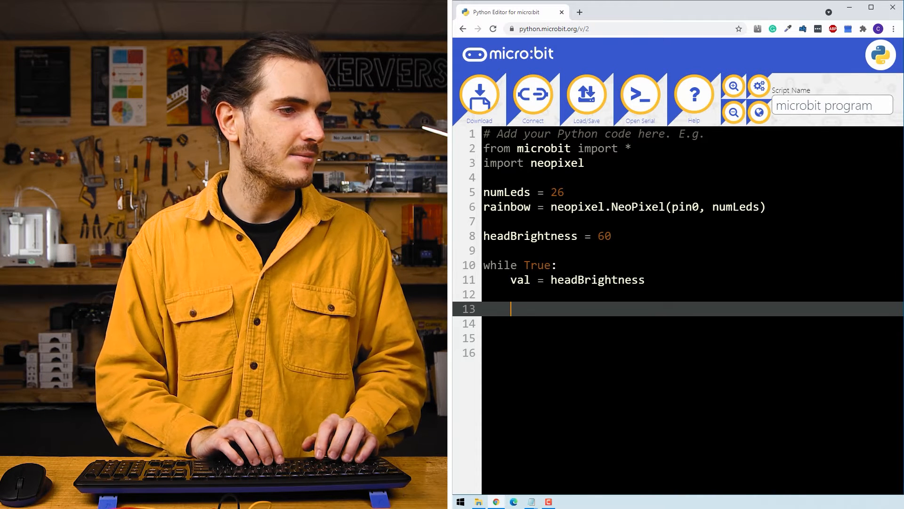
text(for i in)
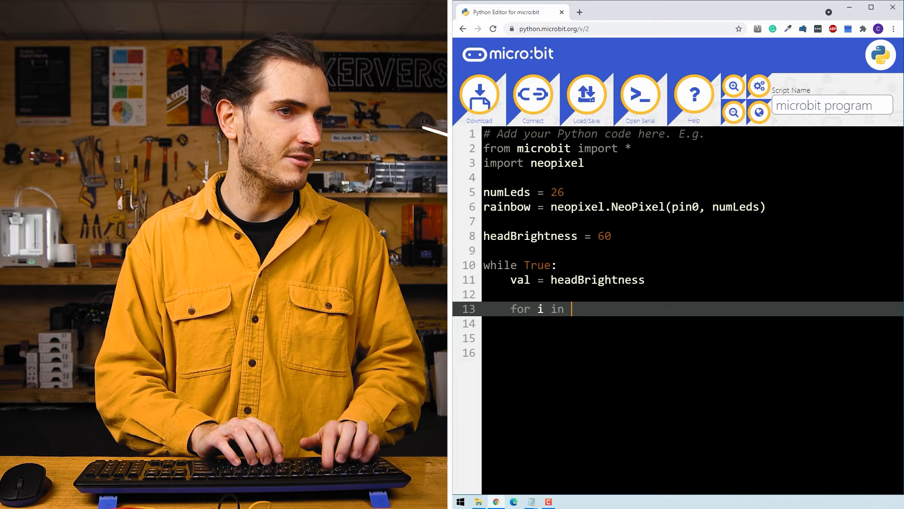
text(range(0, n)
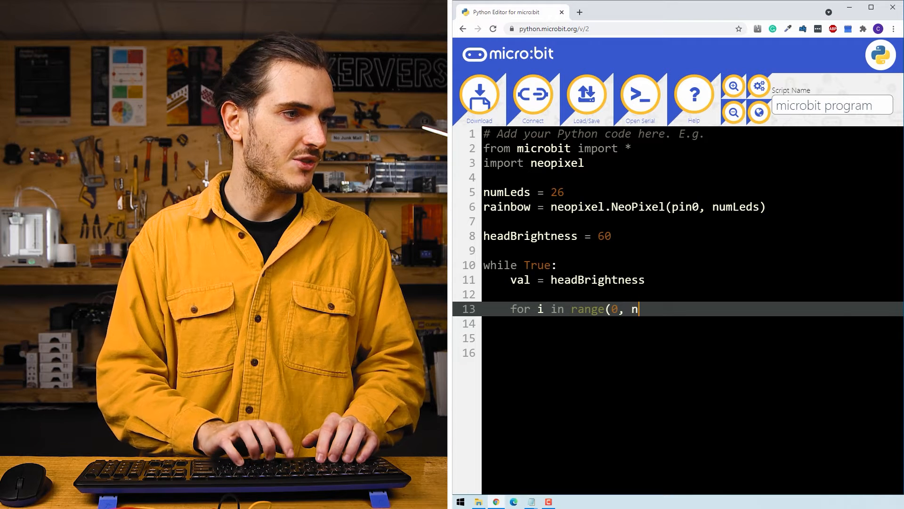
text(umLeds))
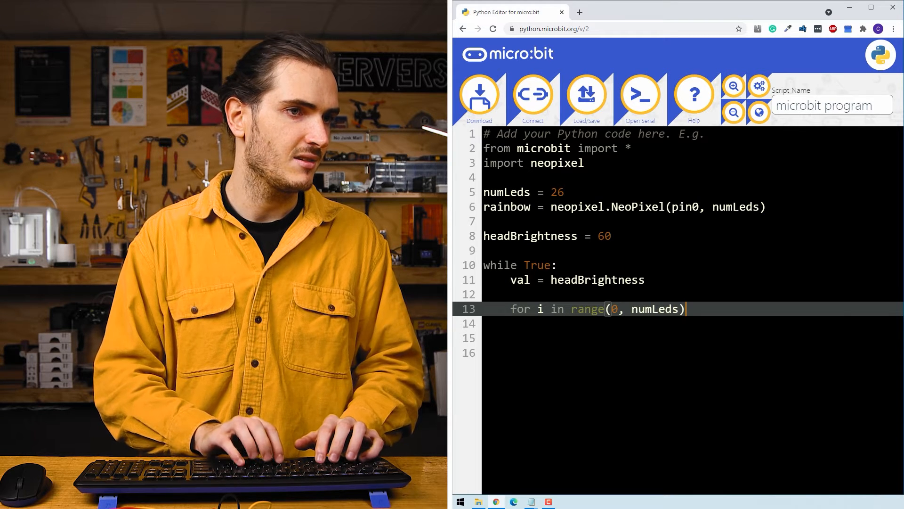
text(:)
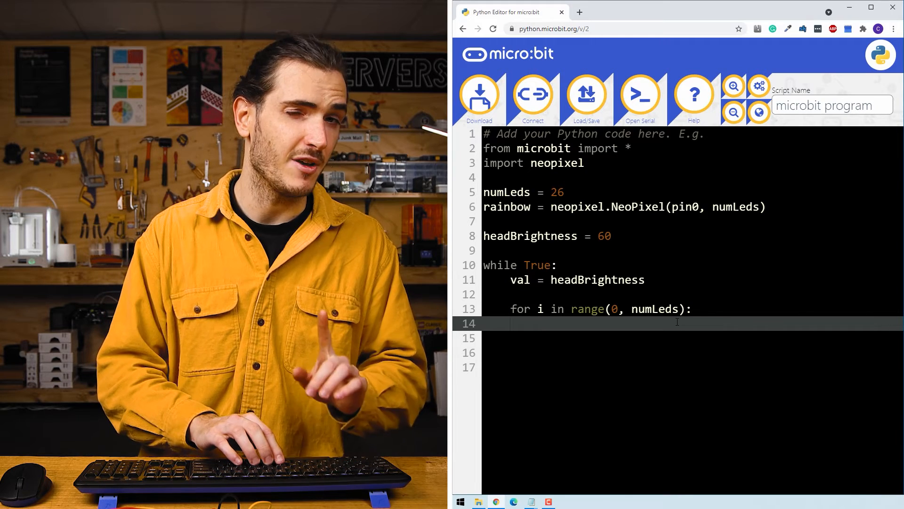
Inside the loop write rainbow[i] = (val, 0, 0) to colour each LED red.
text(rainbow)
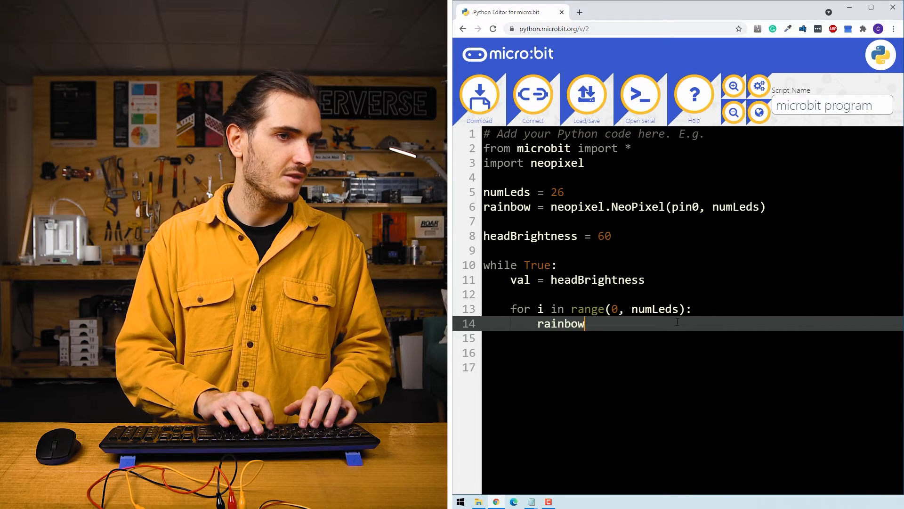
text(()
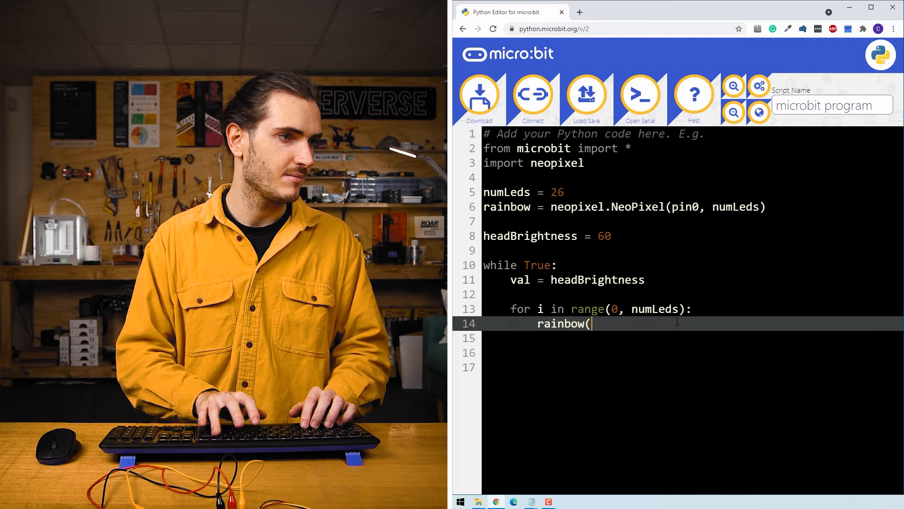
text([i] =)
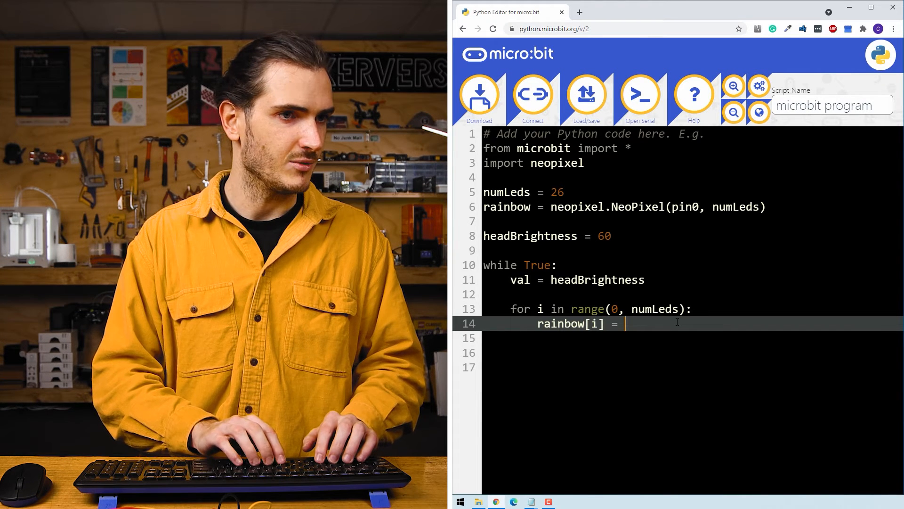
text(()
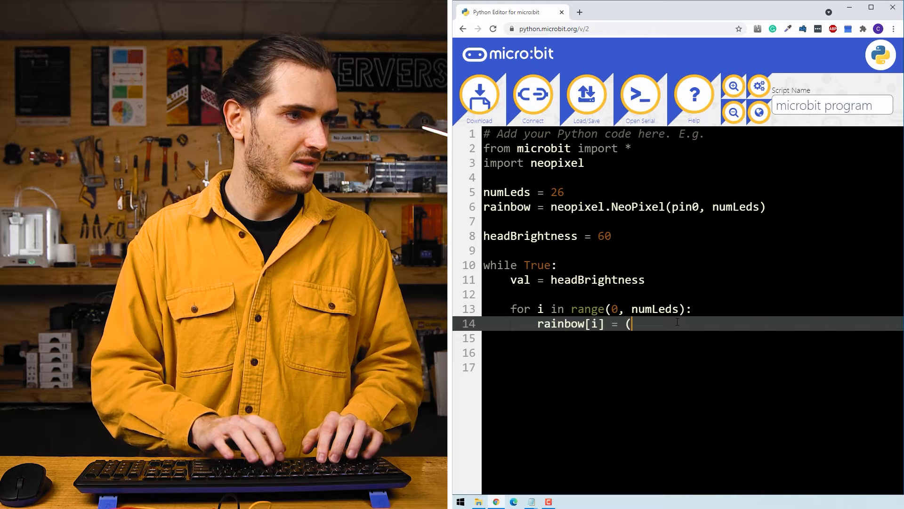
text(val, 0)
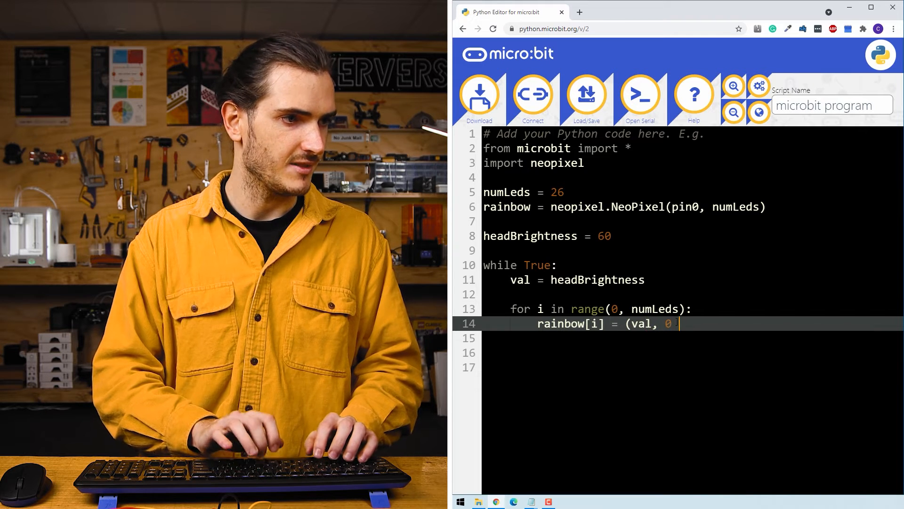
text(, 0)
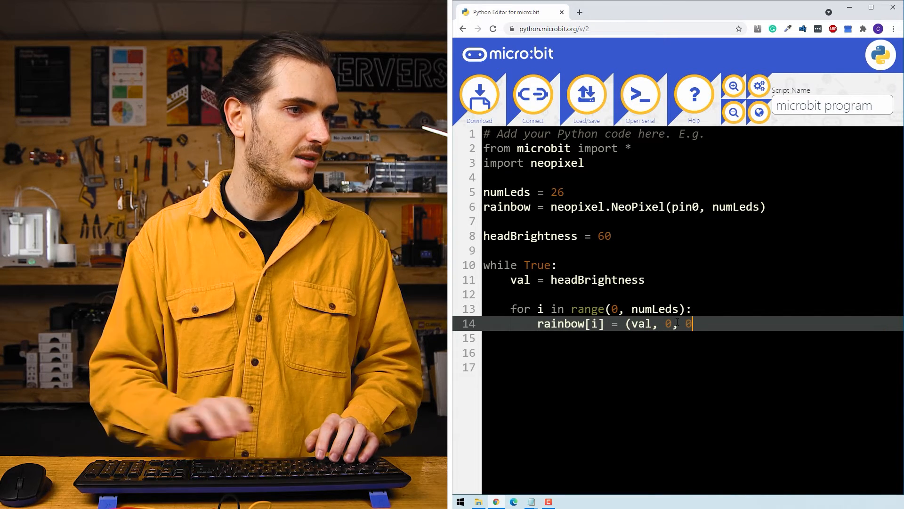
text())
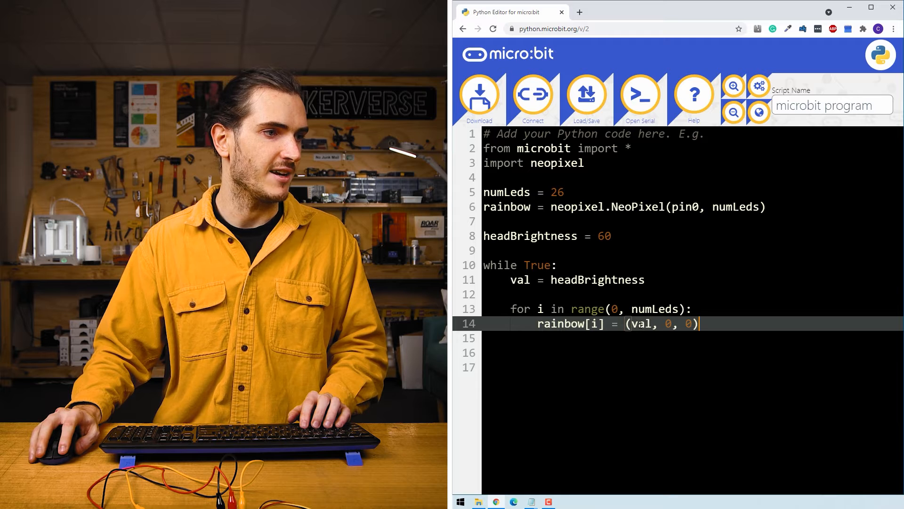
double_click(641, 323)
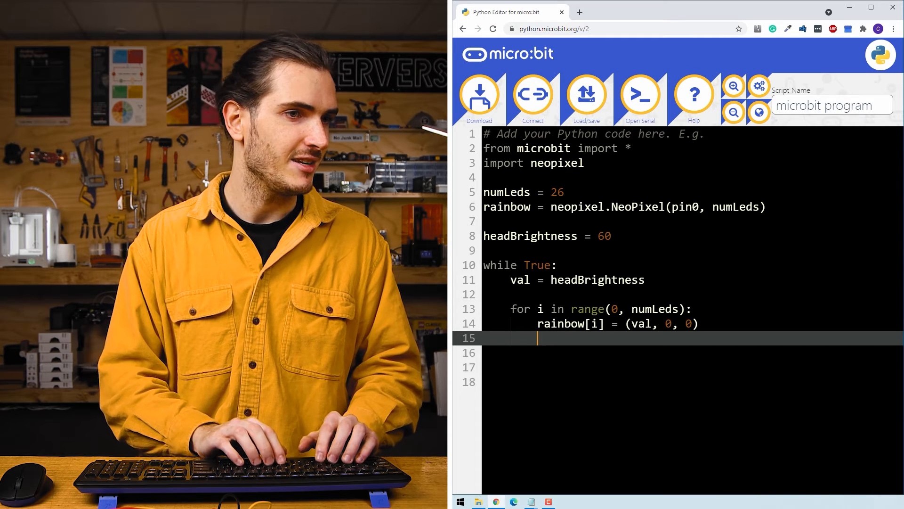
Halve the brightness for each next LED with val = val // 2 inside the loop.
text(val = val //)
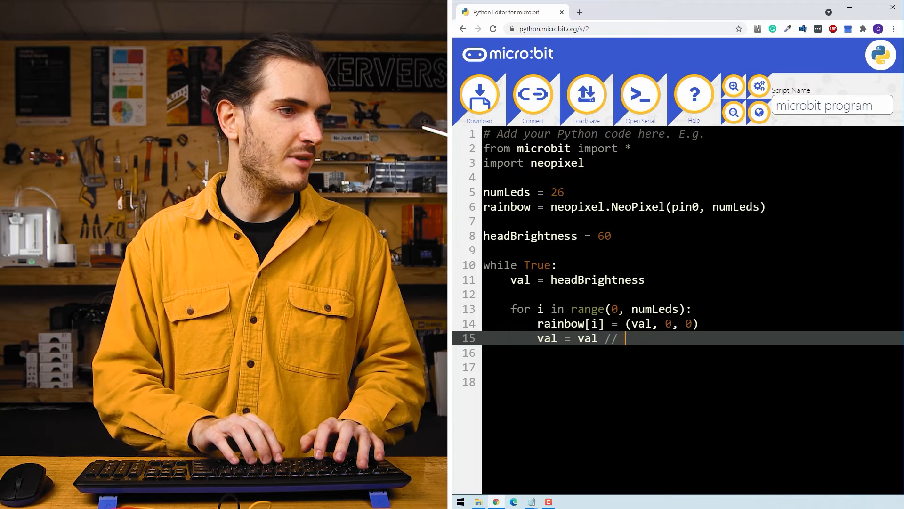
text(2)
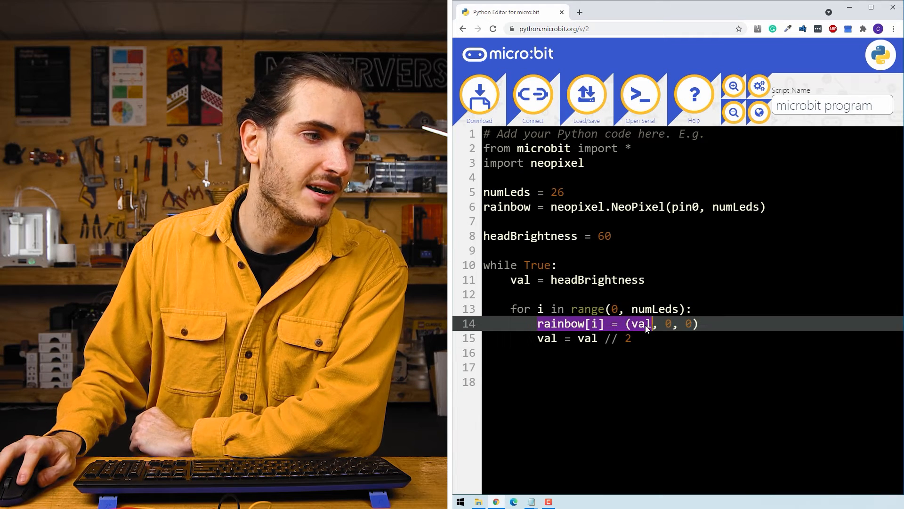
double_click(639, 323)
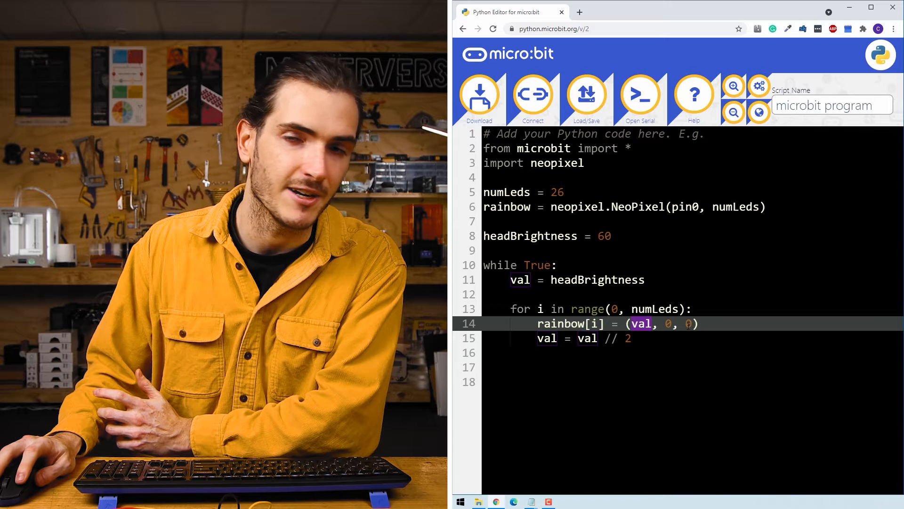
click(681, 338)
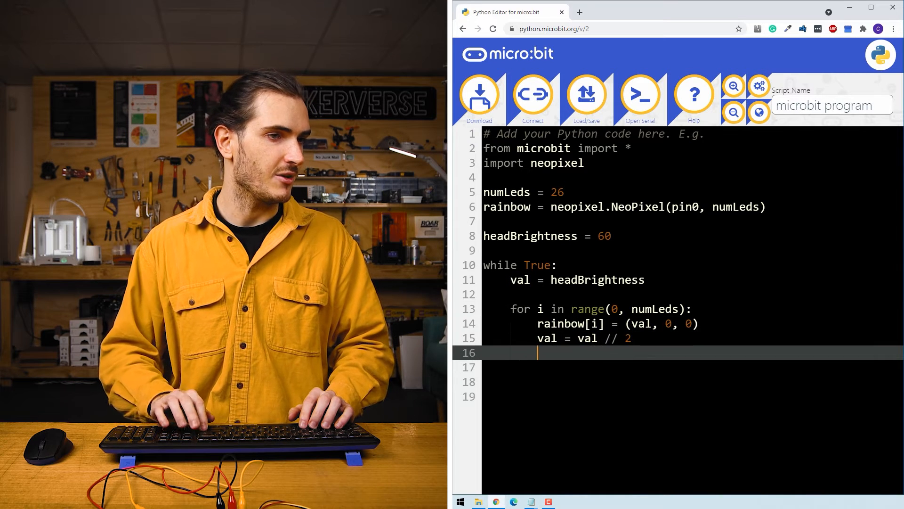
key(enter)
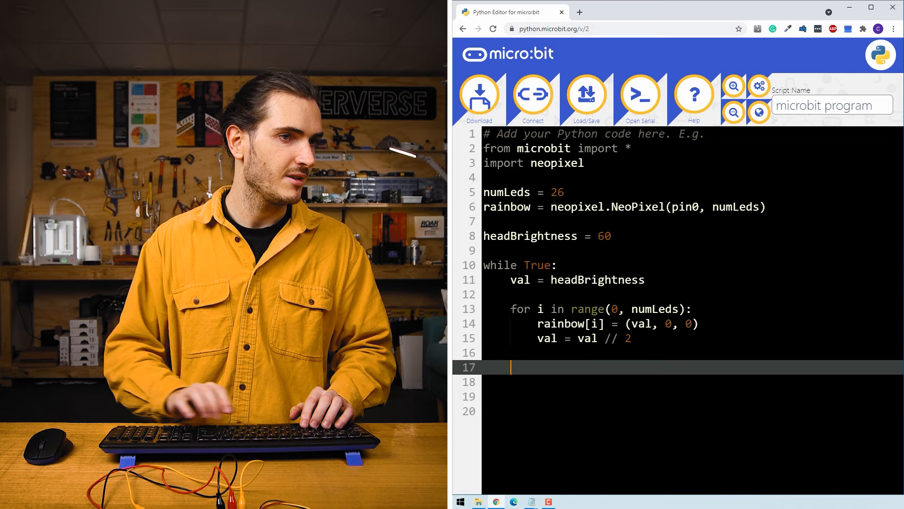
End the main loop with rainbow.show() and sleep(50).
text(rainbow.)
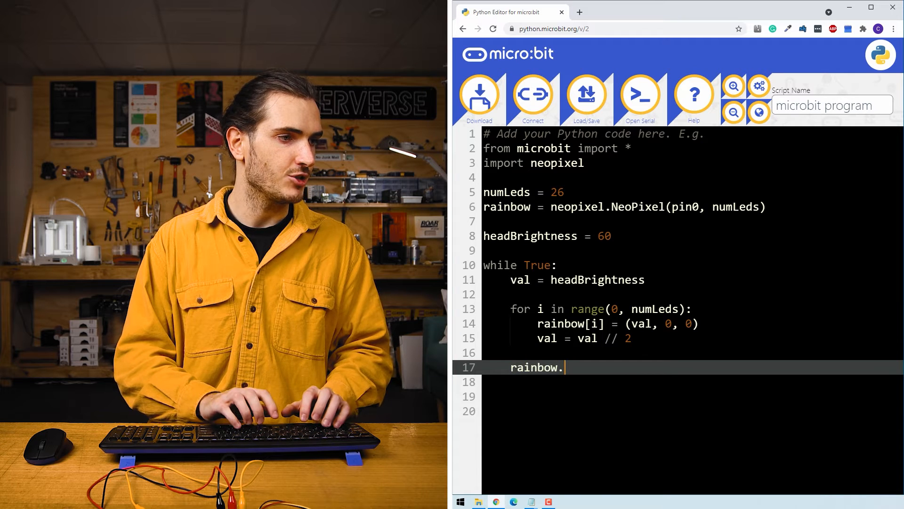
text(show())
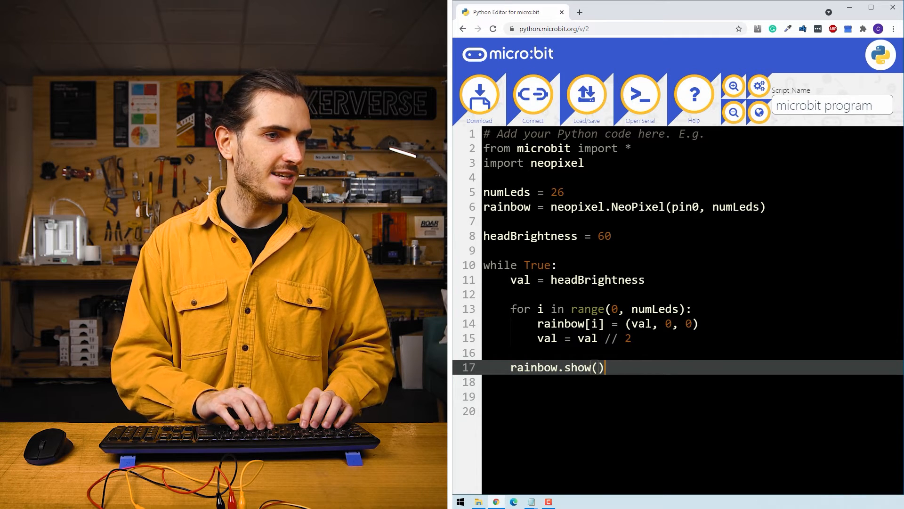
text(sle)
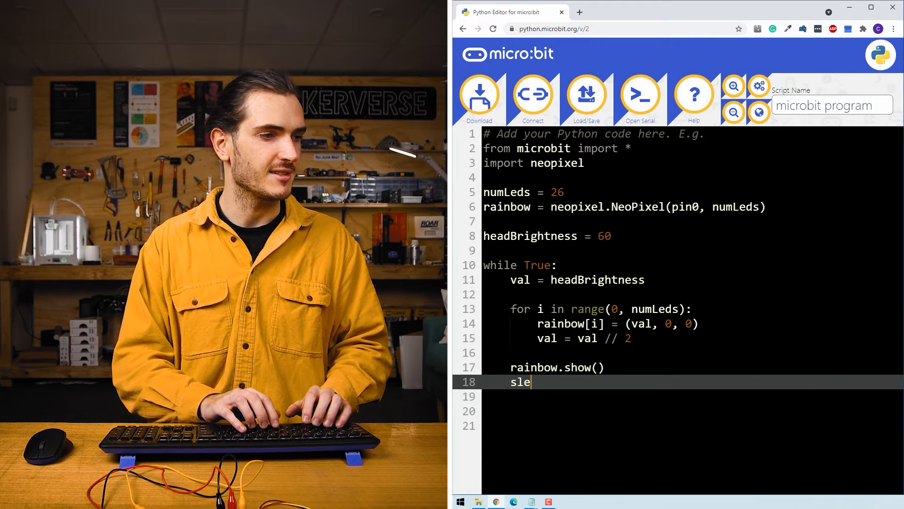
text(ep()
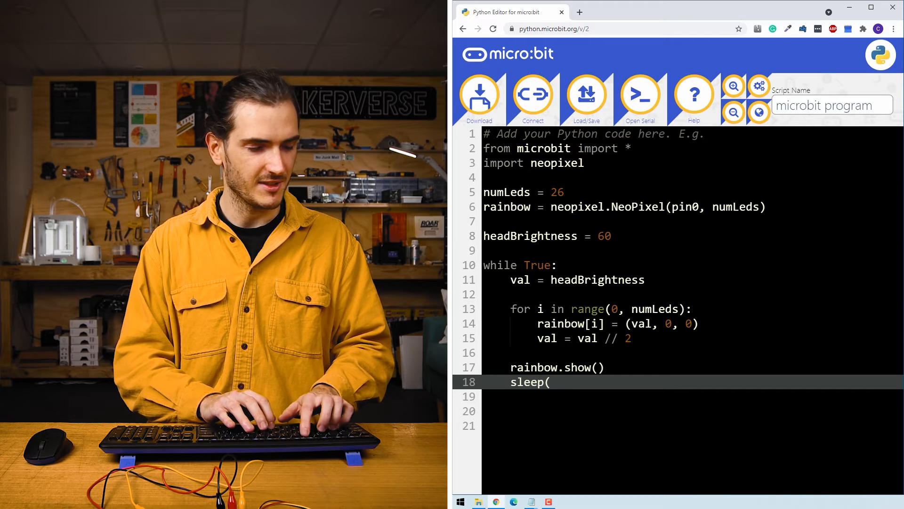
text(50))
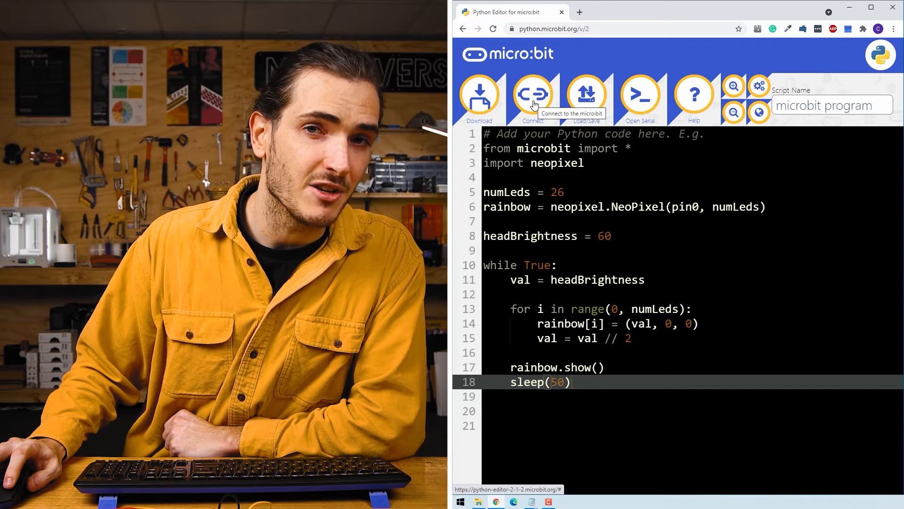
Connect the editor to the BBC micro:bit CMSIS-DAP board.
click(532, 93)
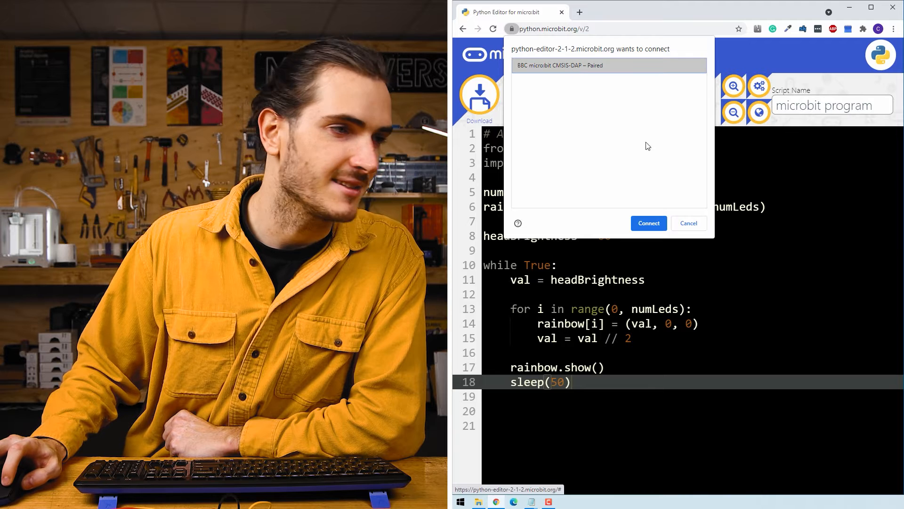
click(648, 223)
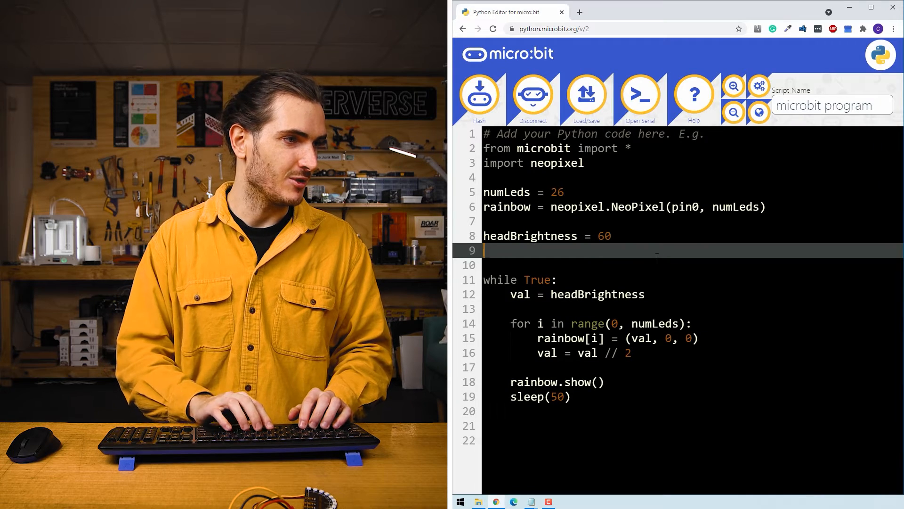
Define a frame = 0 counter before the main loop.
text(frame =)
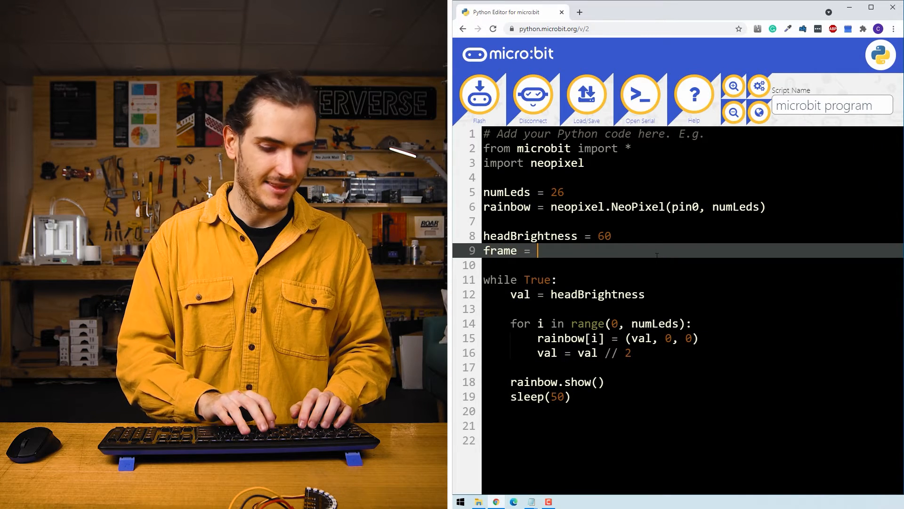
text(0)
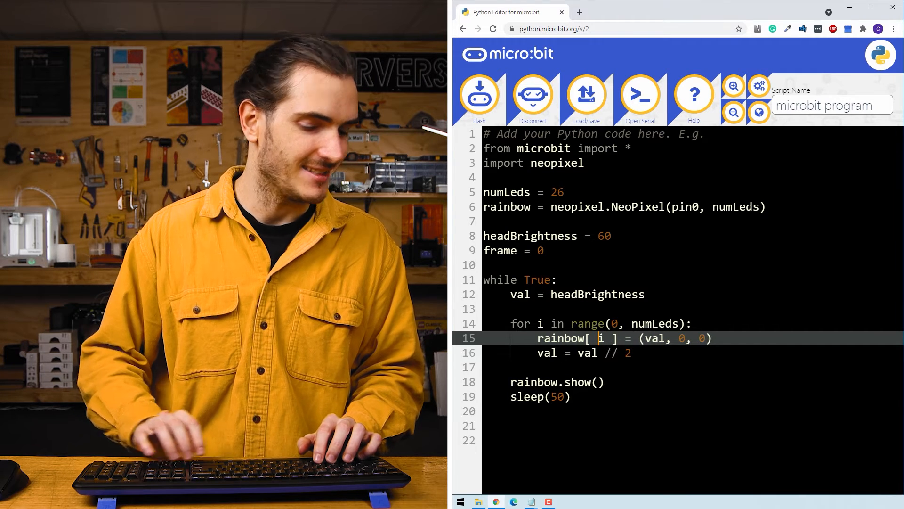
Change the LED index to rainbow[(i+frame) % numLeds] so it wraps around the strip.
text(()
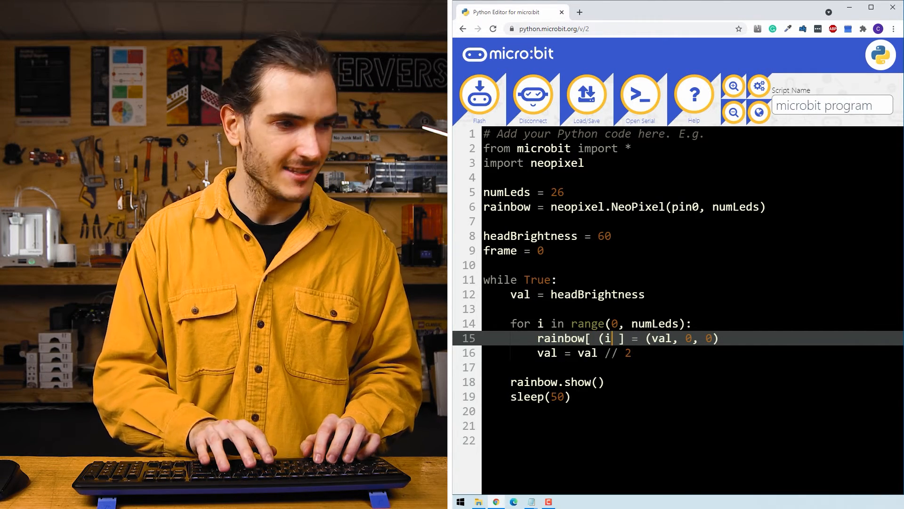
text(+frame)
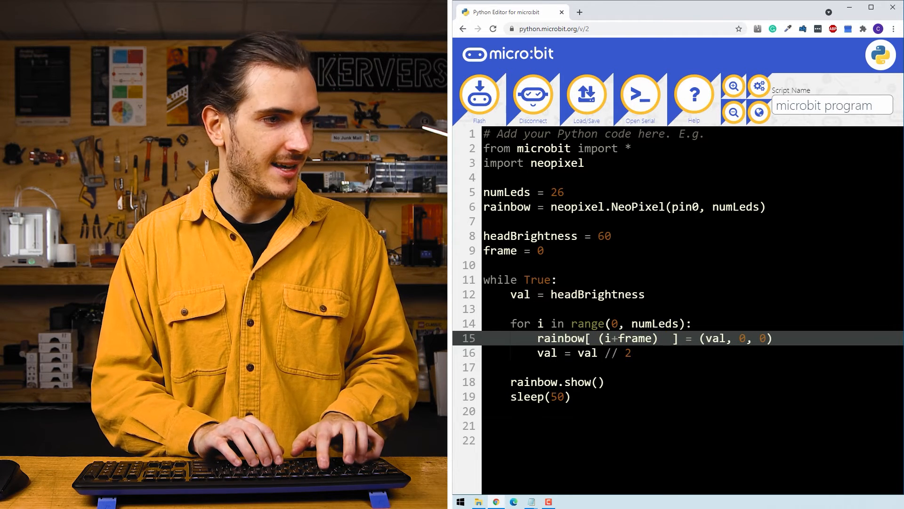
text(%)
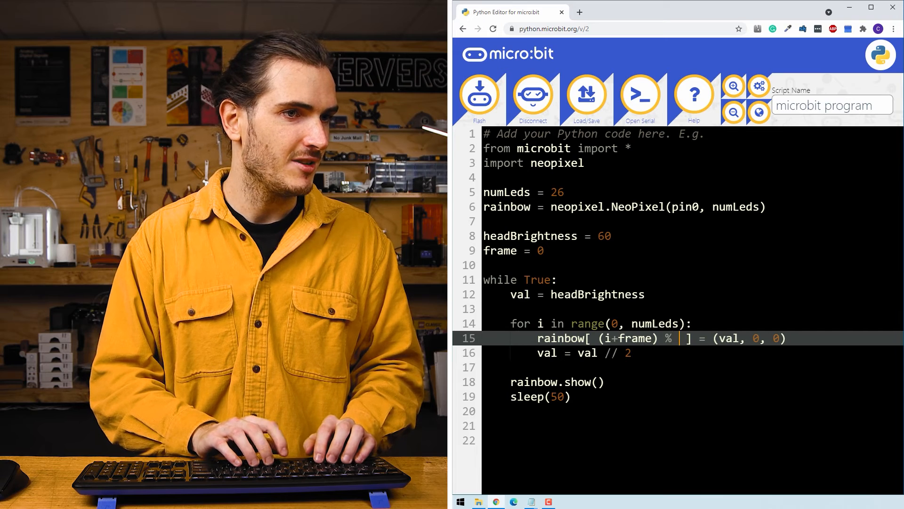
text(numLed)
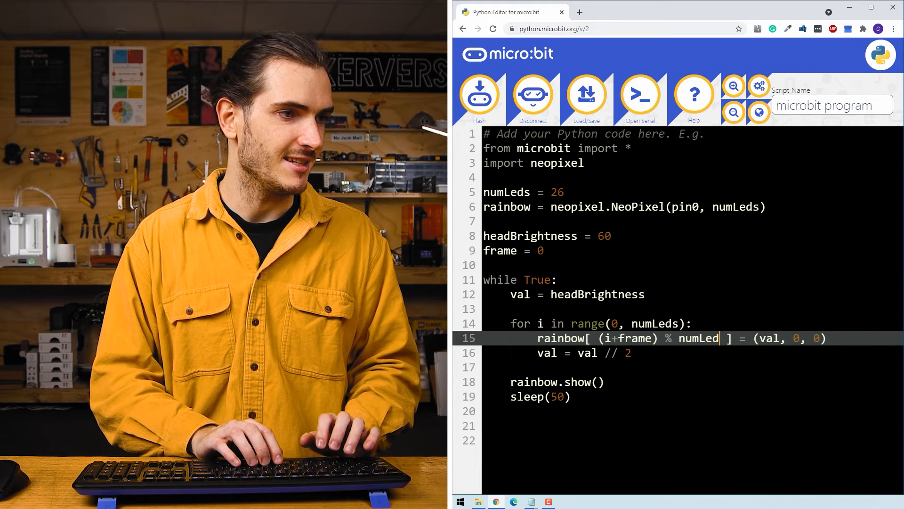
text(s)
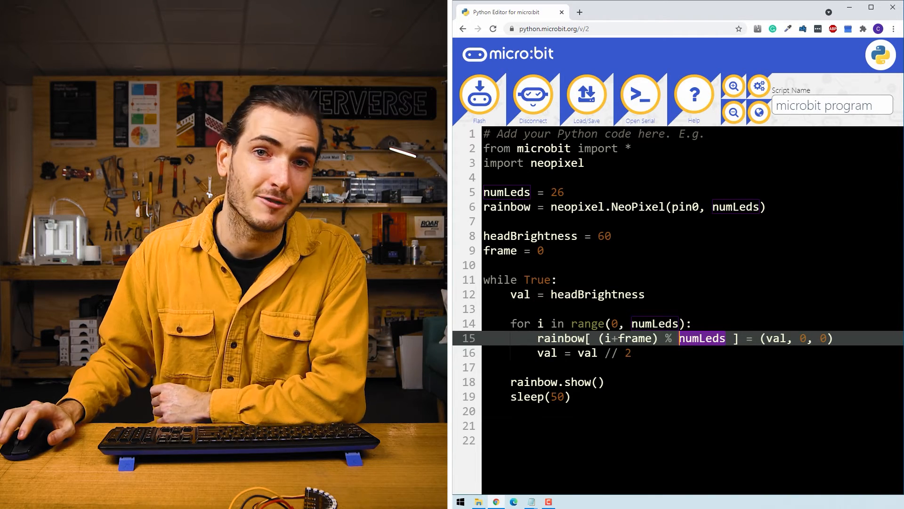
Add frame = frame - 1 before rainbow.show() and flash the program to test.
click(657, 368)
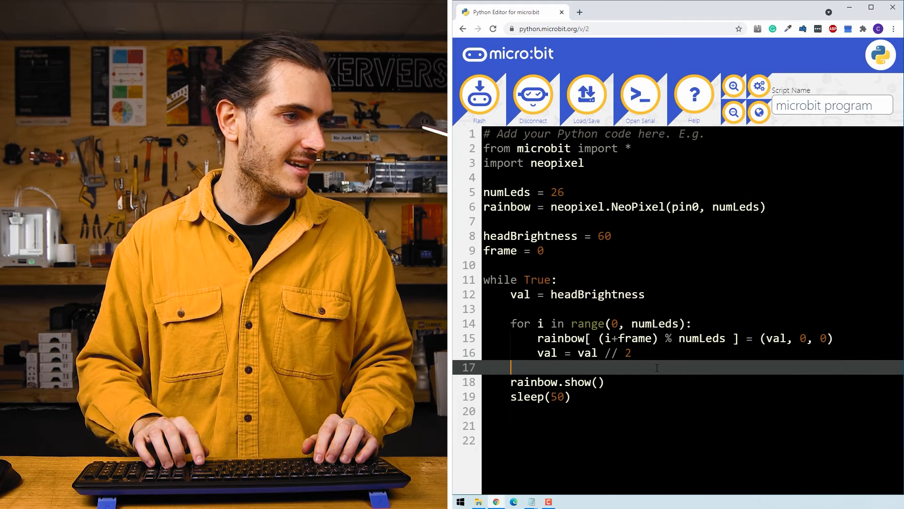
key(enter)
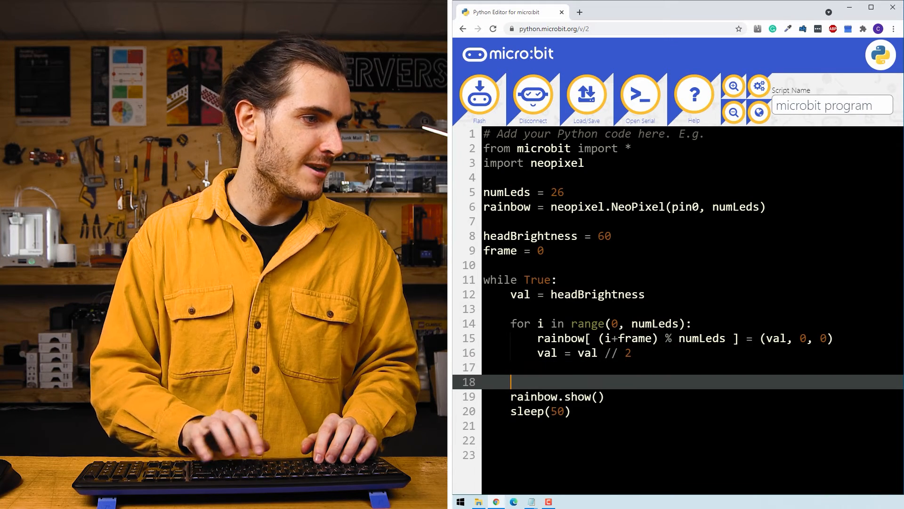
text(frame =)
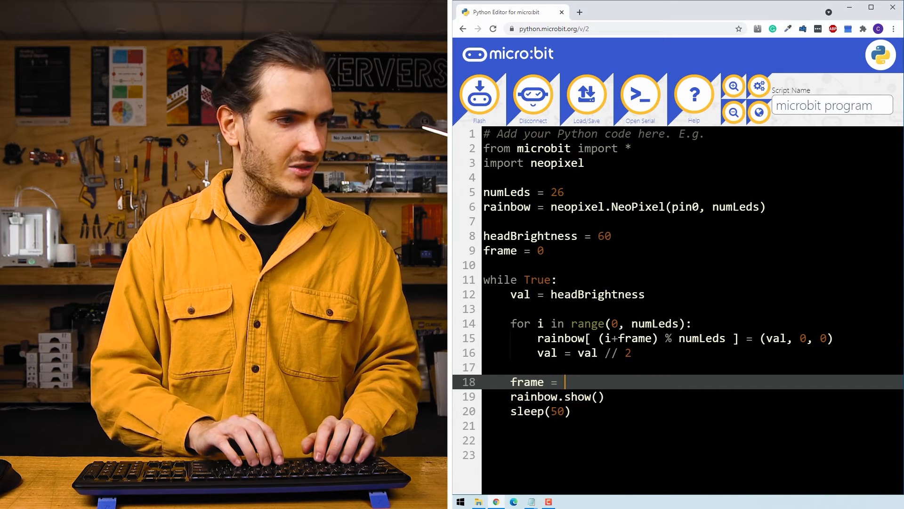
text(frame)
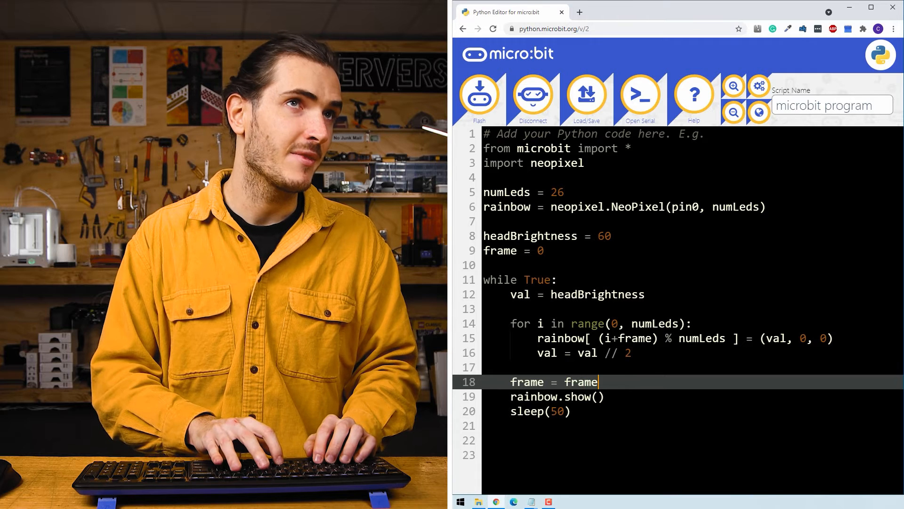
text(-)
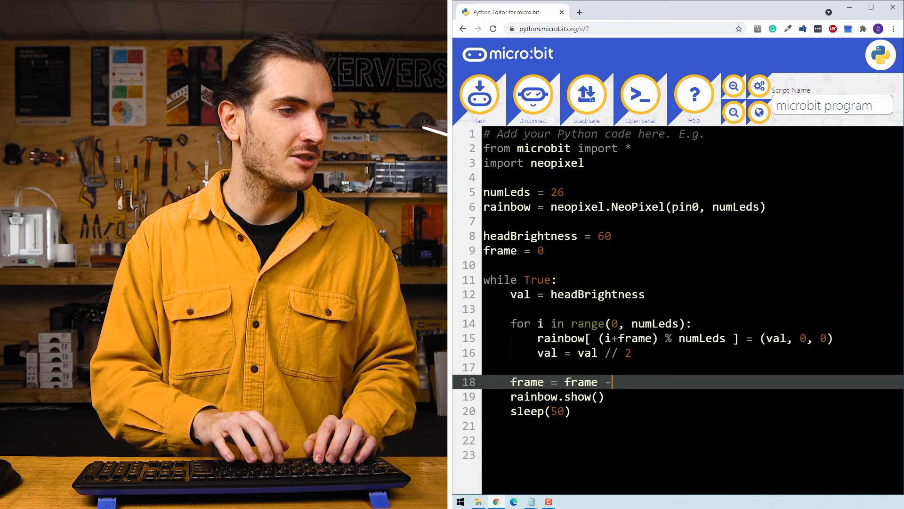
text(1)
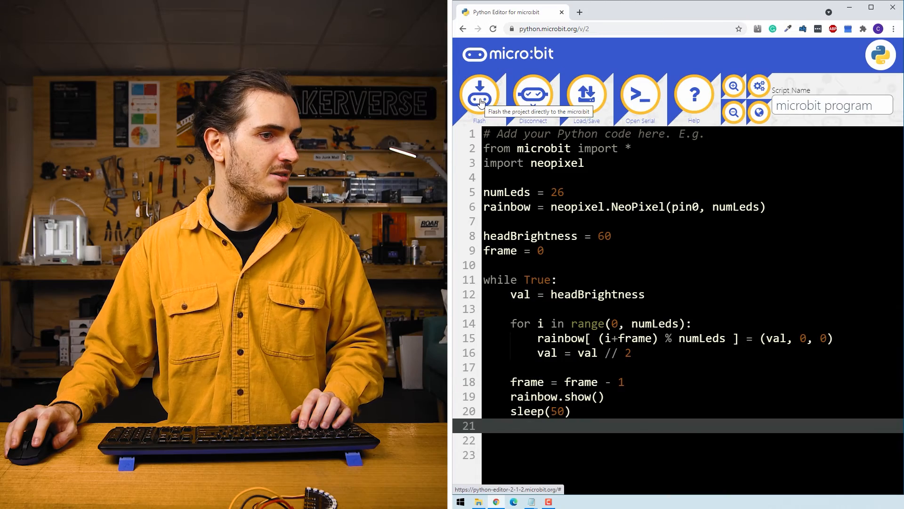
click(479, 93)
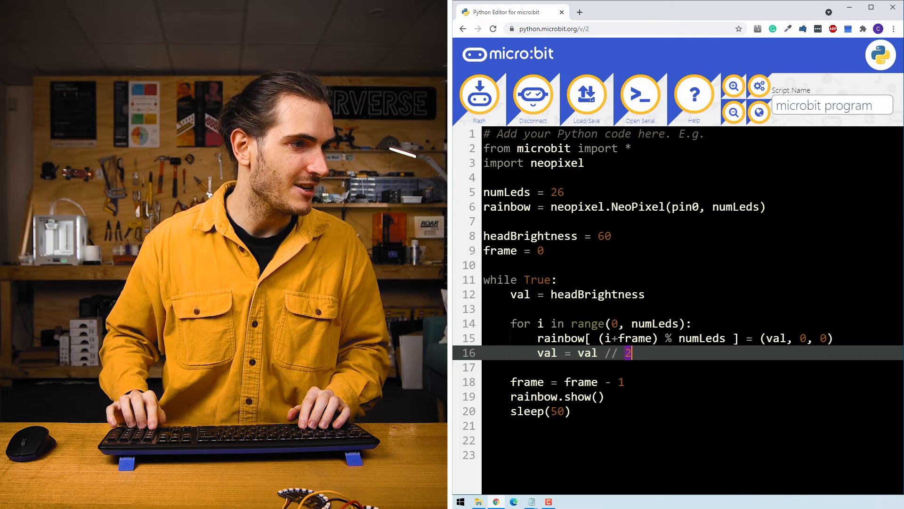
text(1)
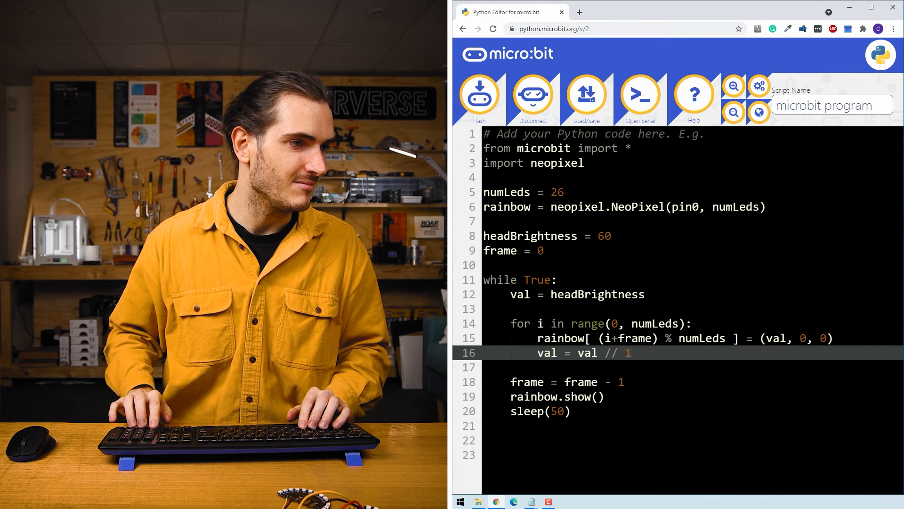
text(.5)
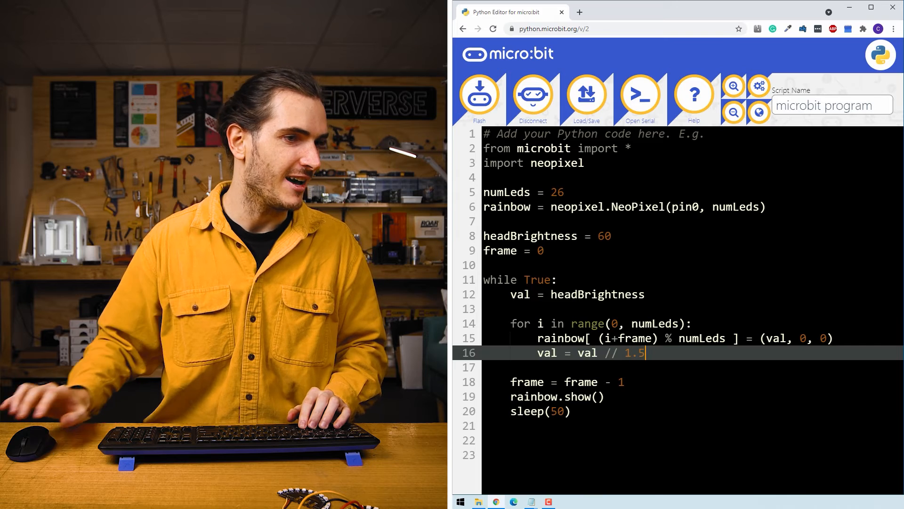
text(2)
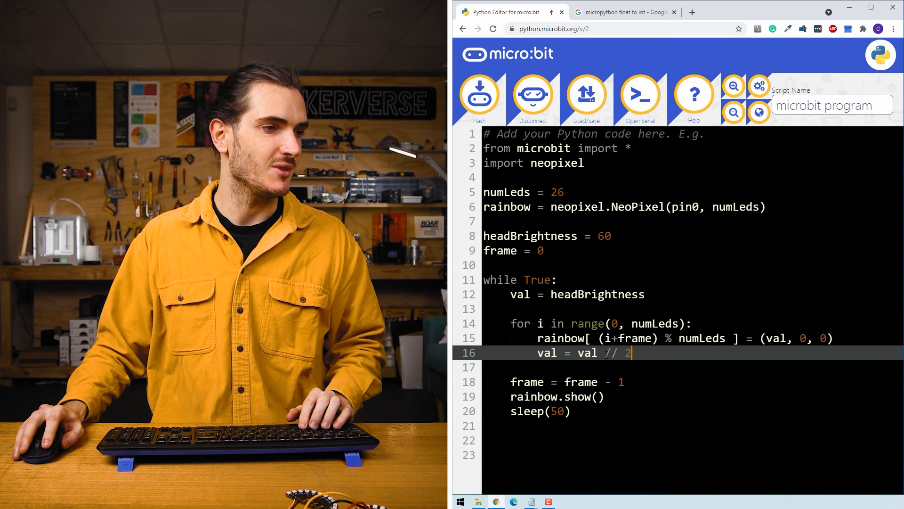
Change the tail falloff line to val = round(val * 0.75).
text(*)
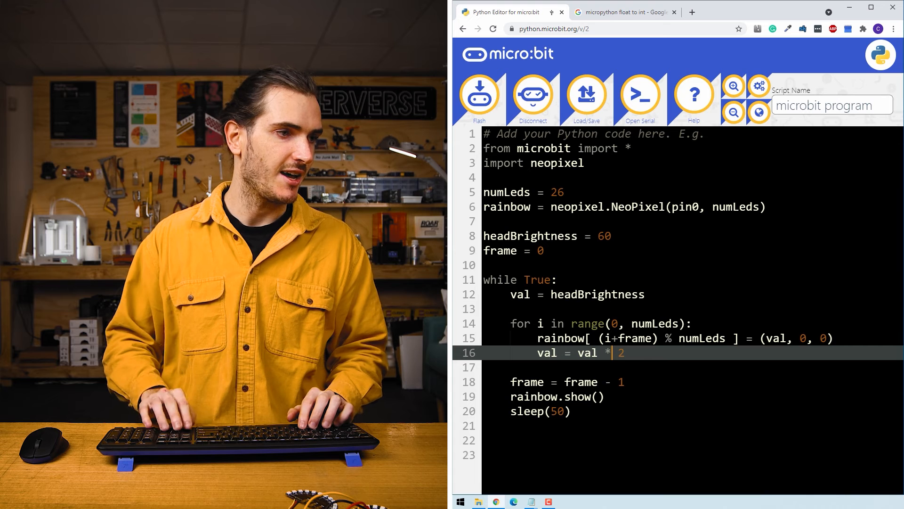
text(0.5)
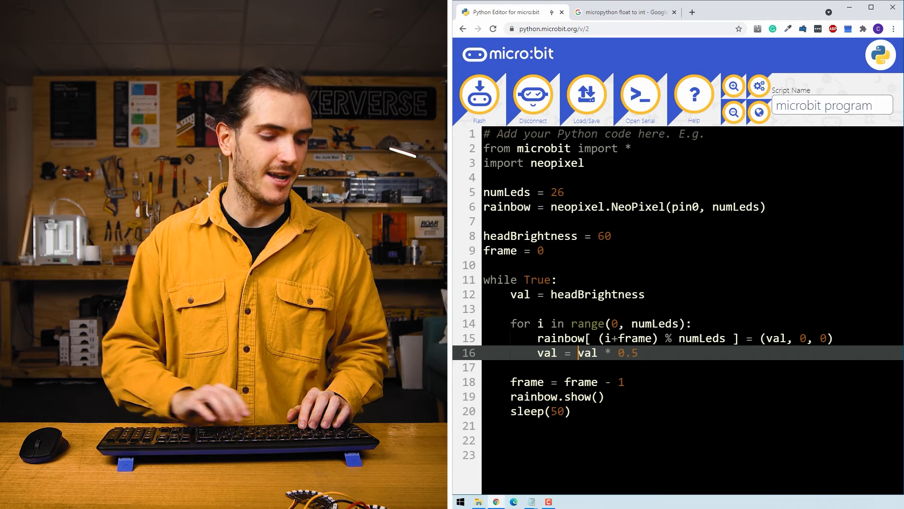
text(round)
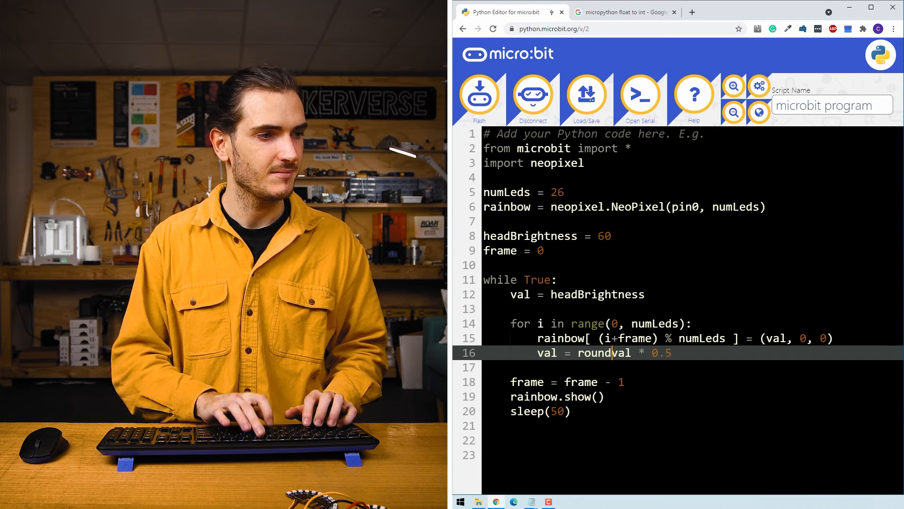
text(()
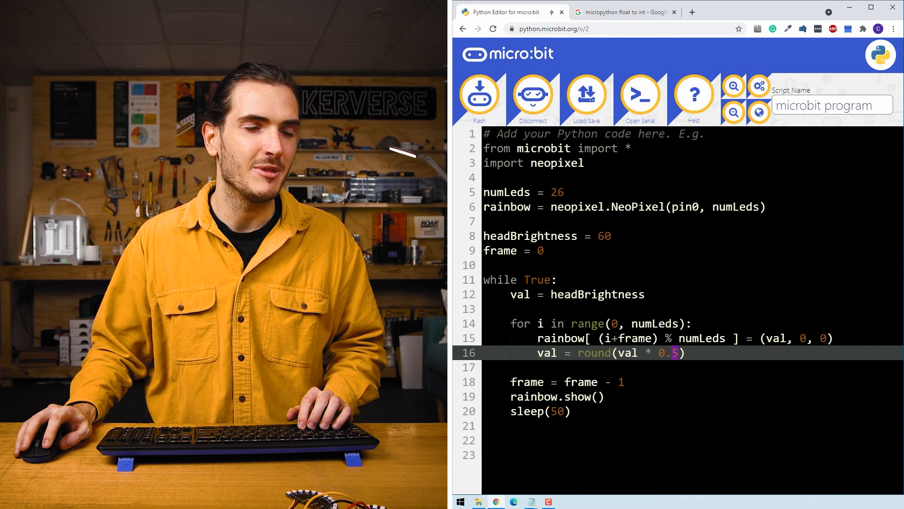
text(75)
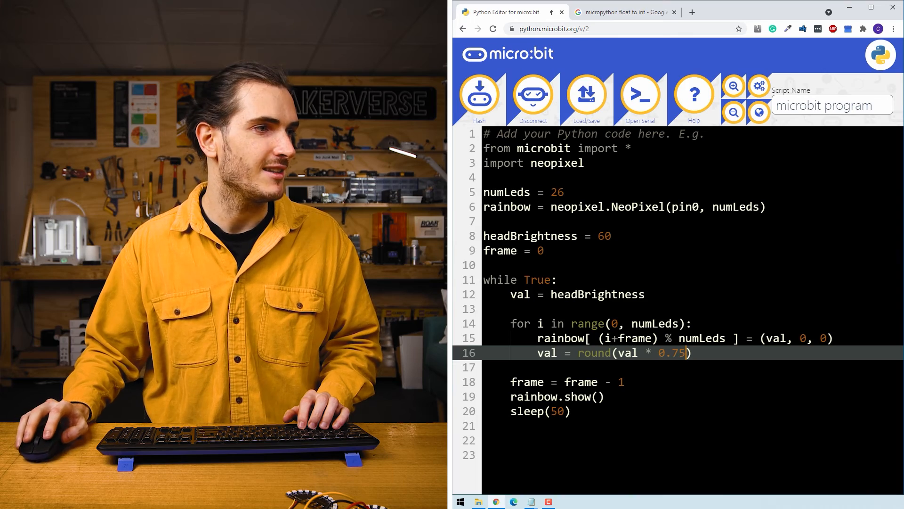
key(enter)
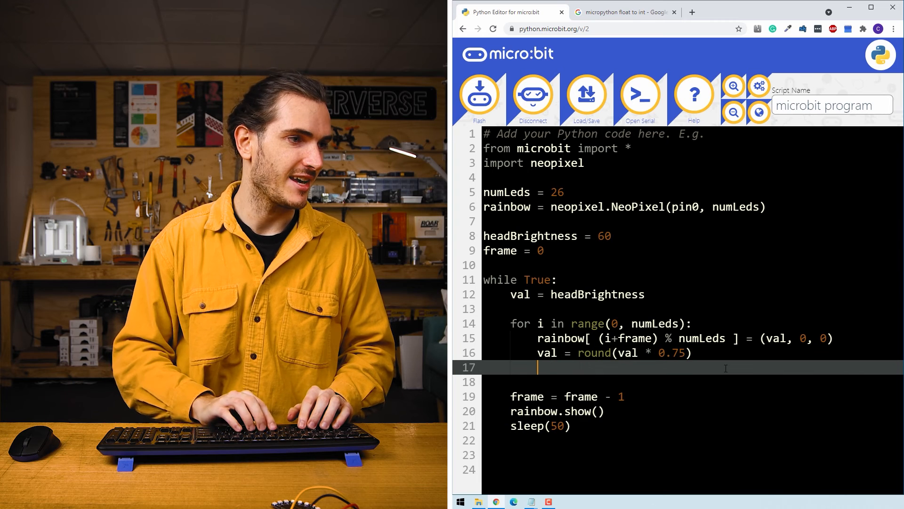
Add if val == 1: val = 0 to switch off nearly-dark tail pixels.
text(if val)
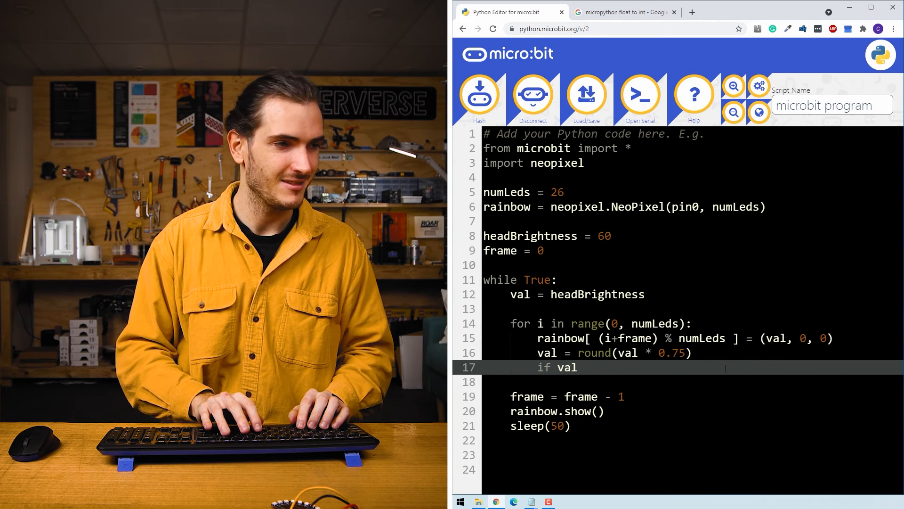
text(==)
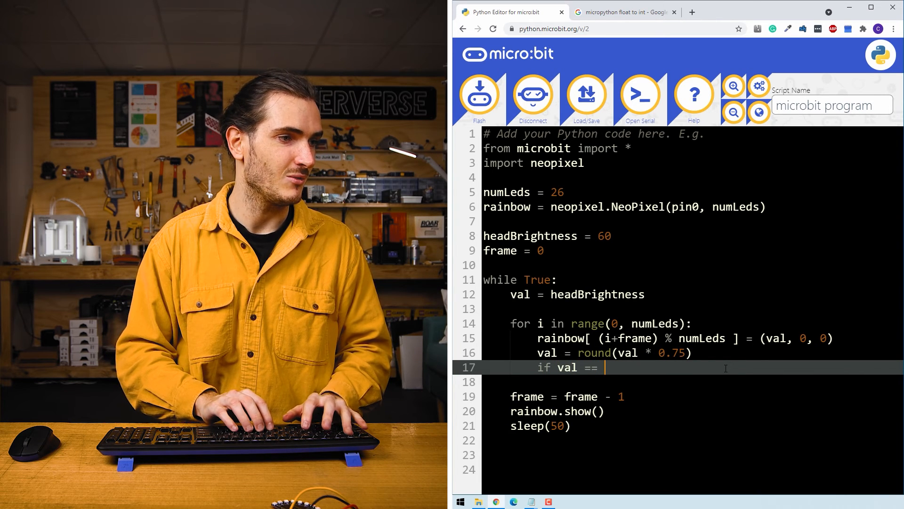
text(1:)
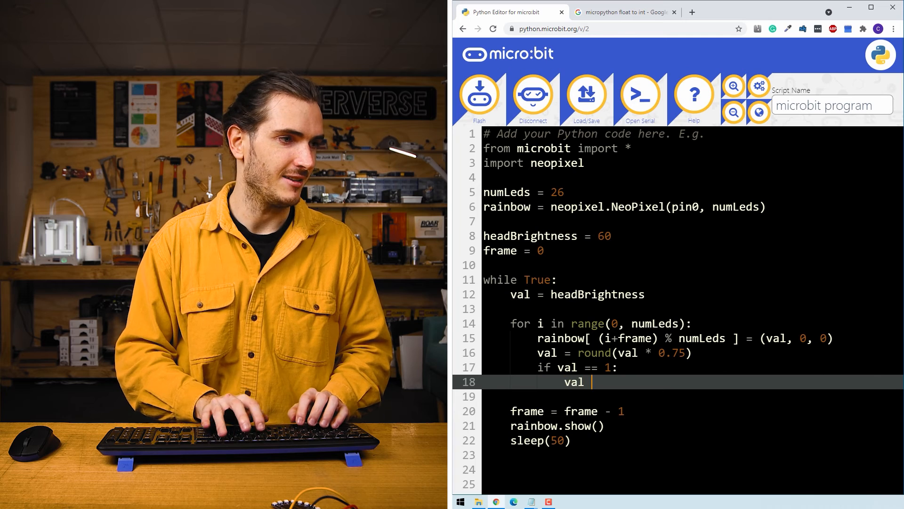
text(= 0)
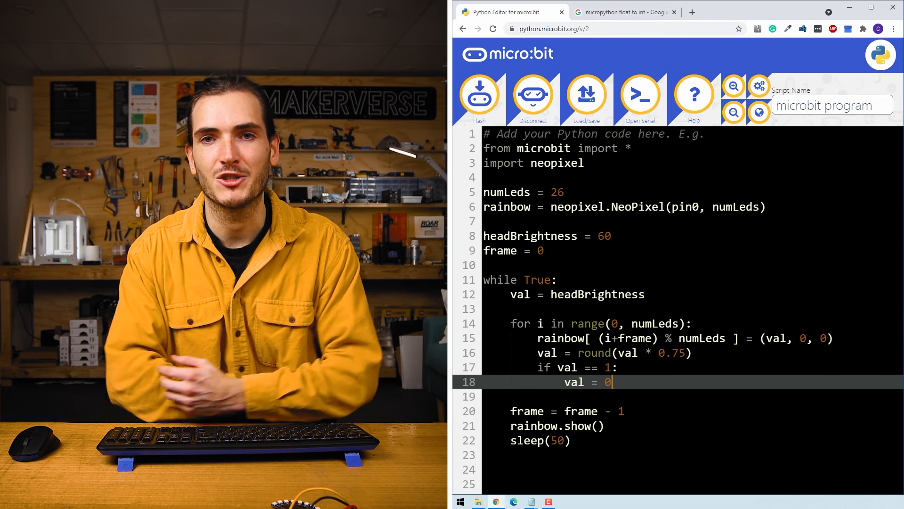